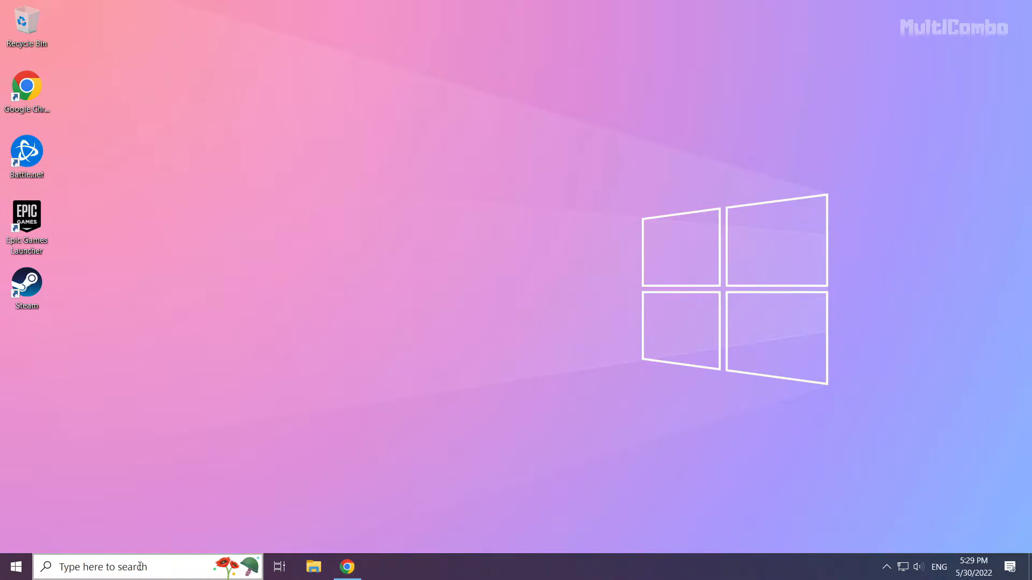
Step: Search the taskbar for "device Manager" to find Device Manager
type("device Manager")
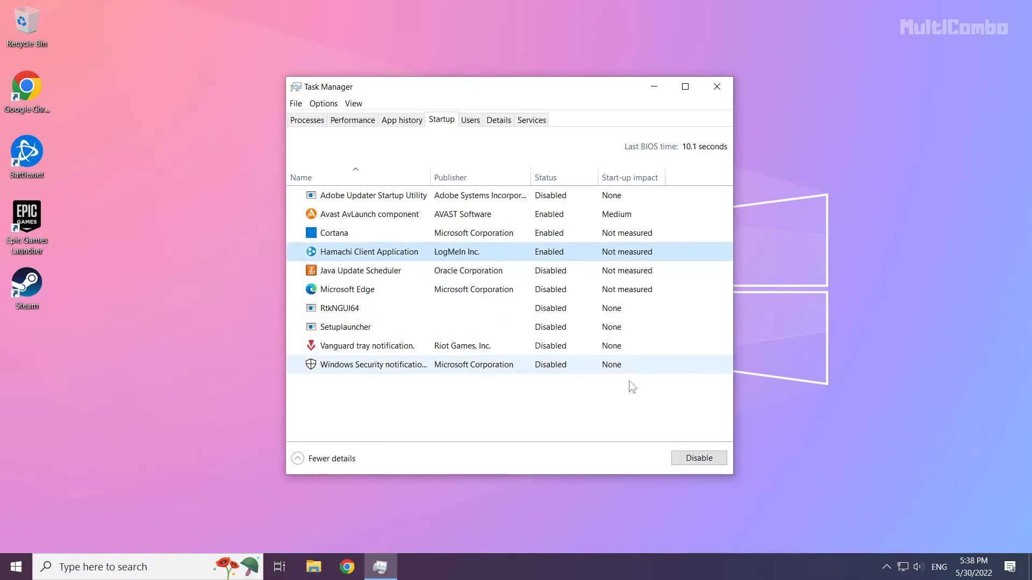
Step: Close Task Manager after disabling startup apps, keeping only Avast, Cortana and Hamachi enabled
left_click(716, 86)
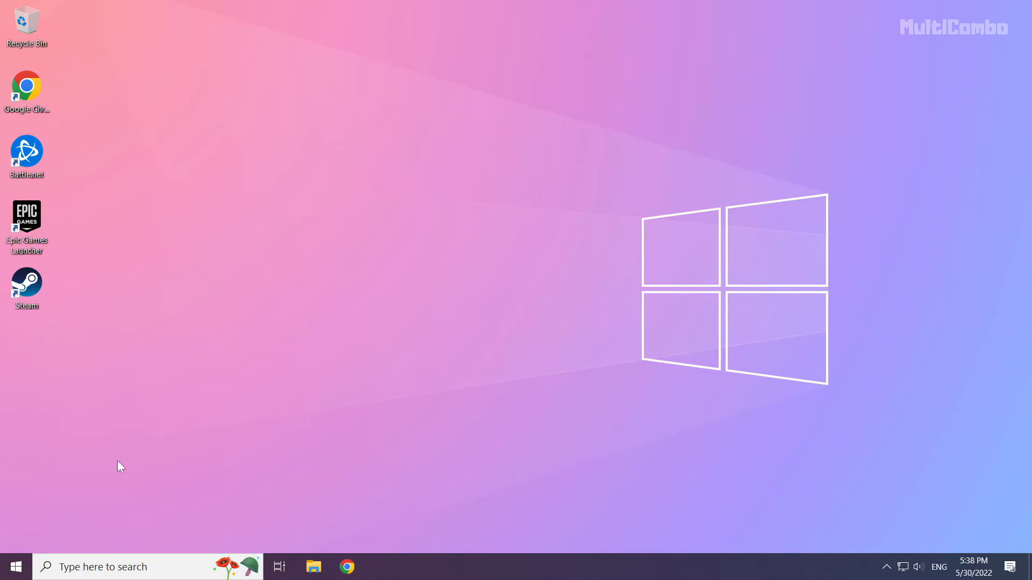